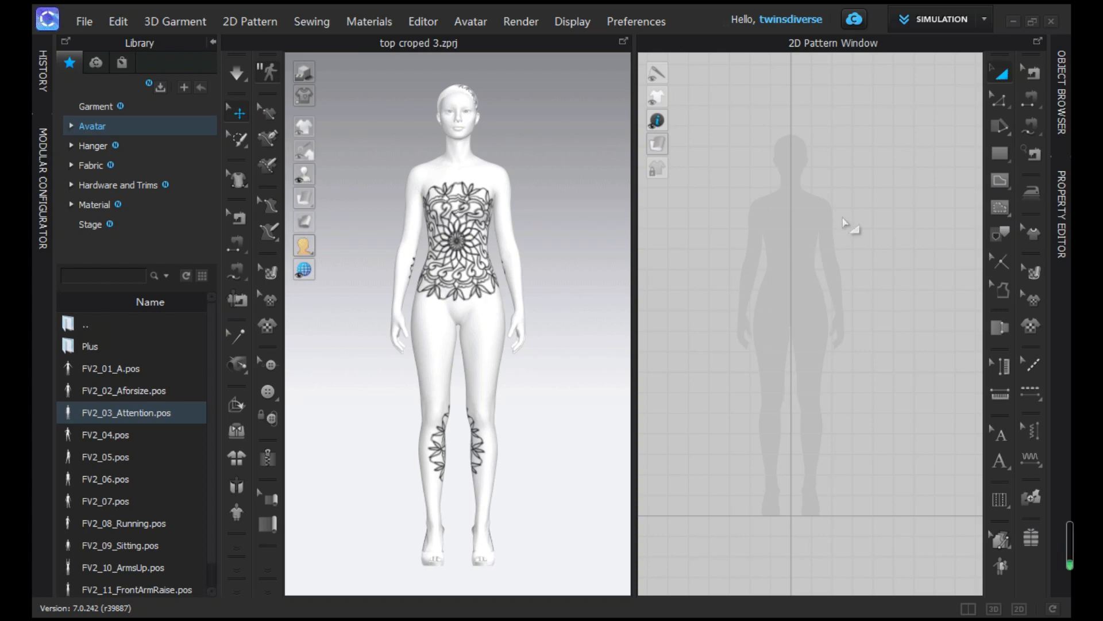
{"action": "mouse_move", "coordinate": [1000, 128]}
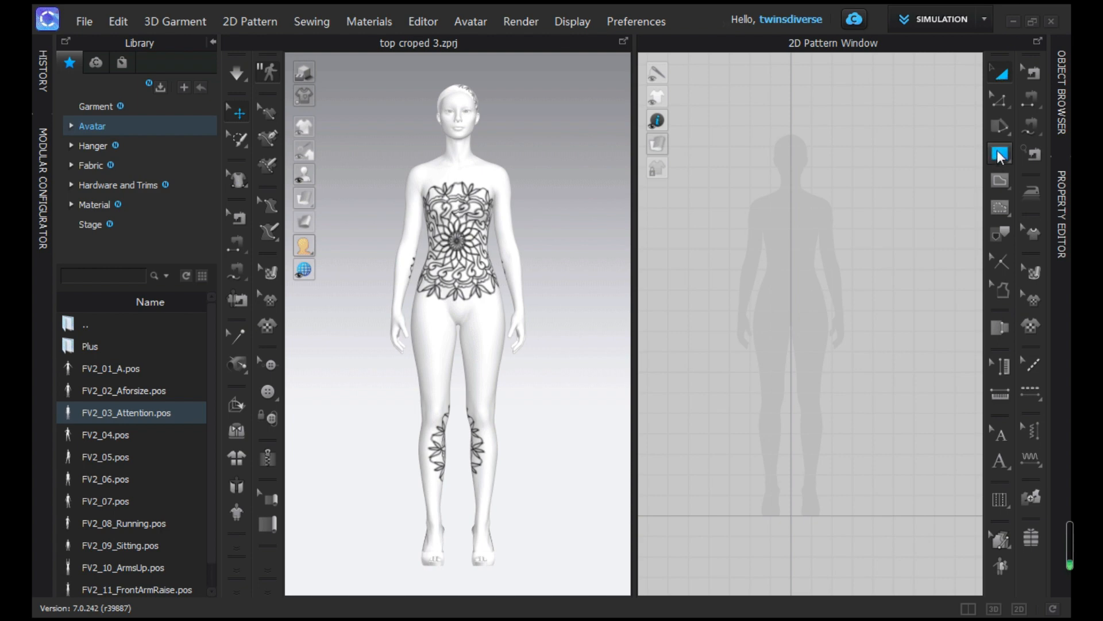
Activate the Rectangle tool in the 2D Pattern Window toolbar.
{"action": "left_click", "coordinate": [999, 153]}
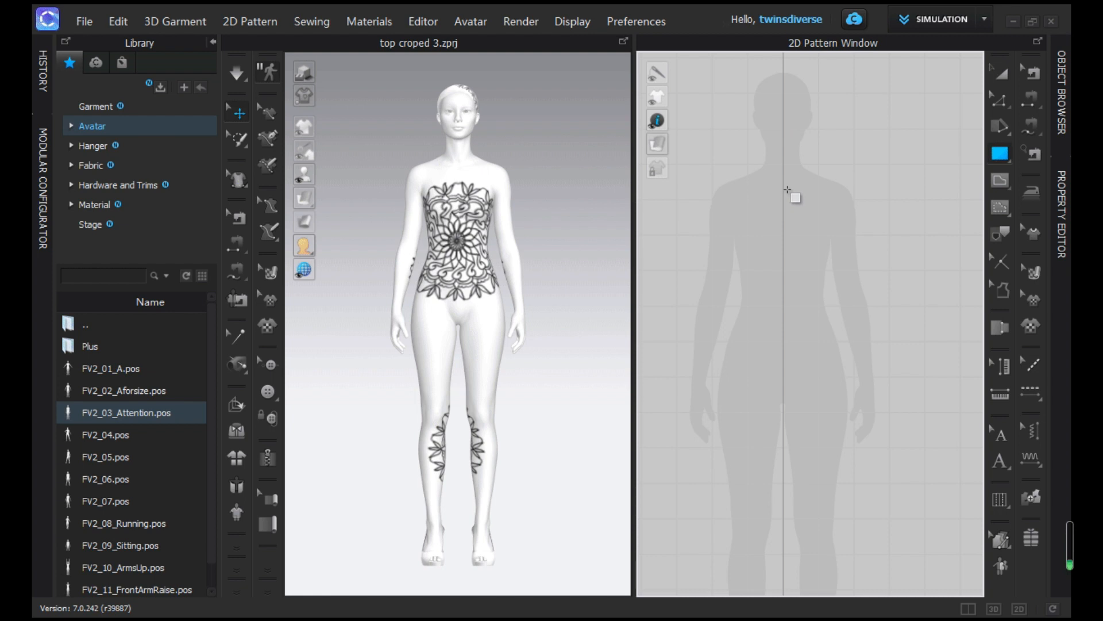
{"action": "mouse_move", "coordinate": [1007, 158]}
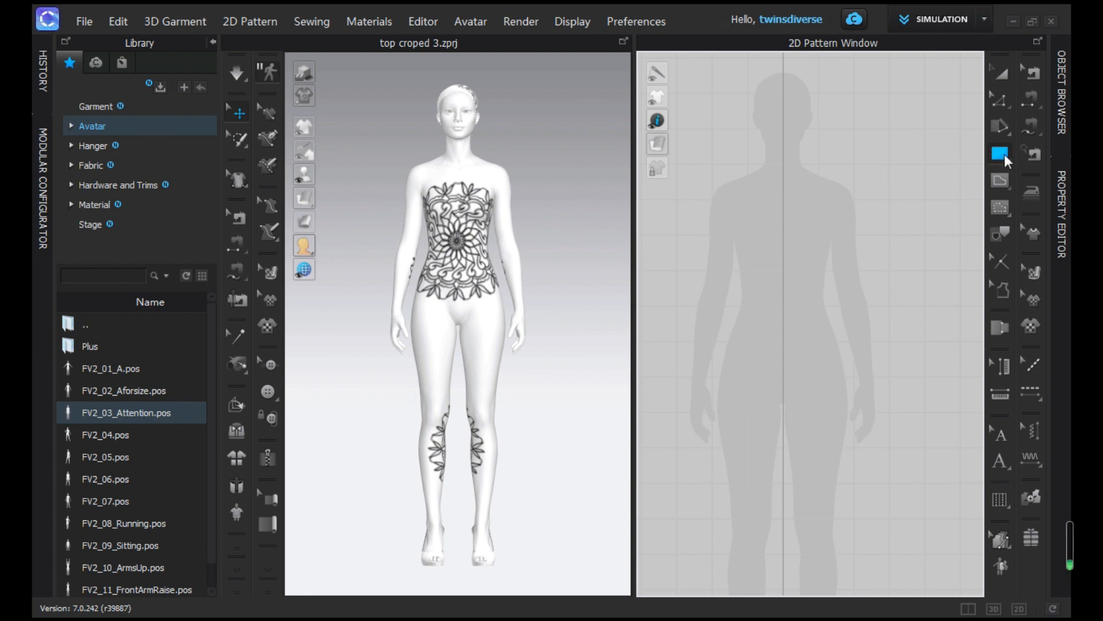
Place a rectangle with exact size 25 cm wide by 45 cm tall and confirm it.
{"action": "left_click", "coordinate": [1000, 153]}
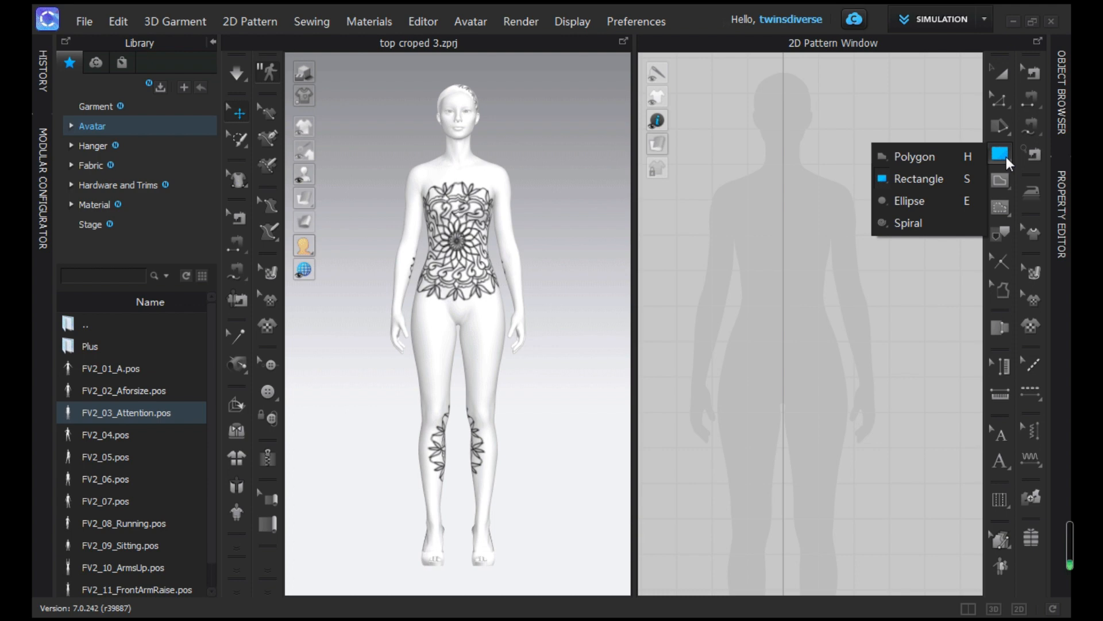
{"action": "left_click", "coordinate": [918, 178]}
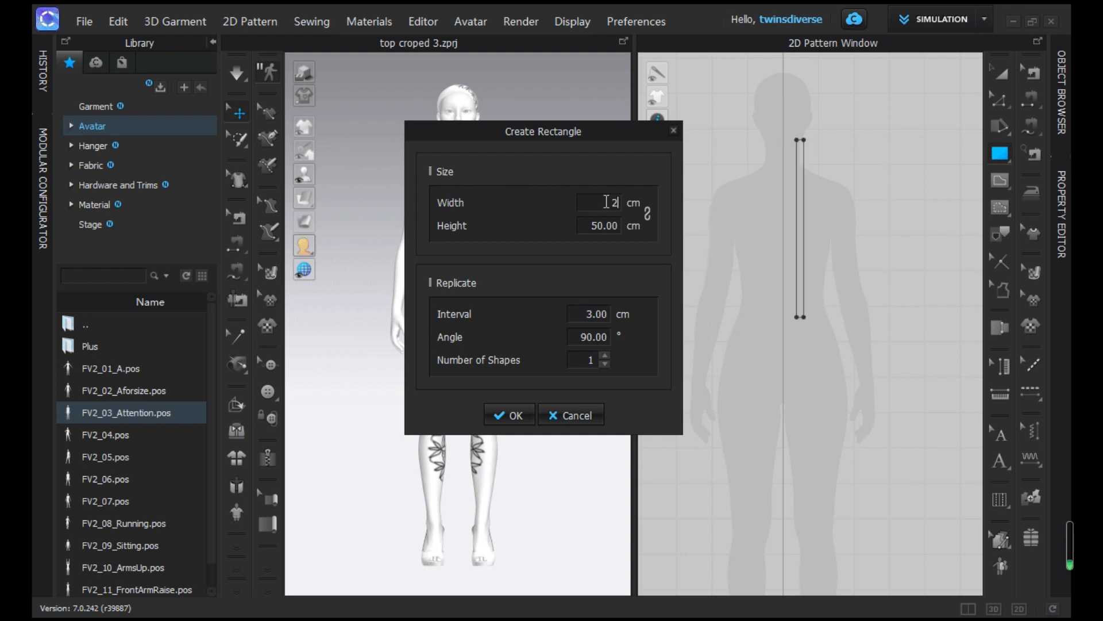
{"action": "type", "text": "25.00"}
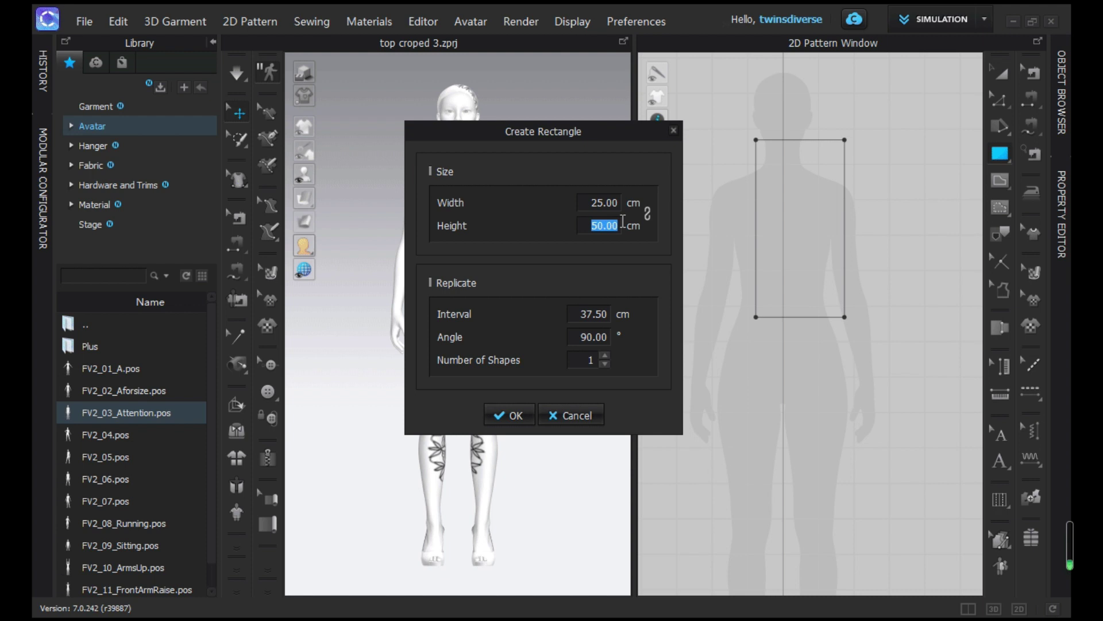
{"action": "mouse_move", "coordinate": [622, 227]}
{"action": "type", "text": "45"}
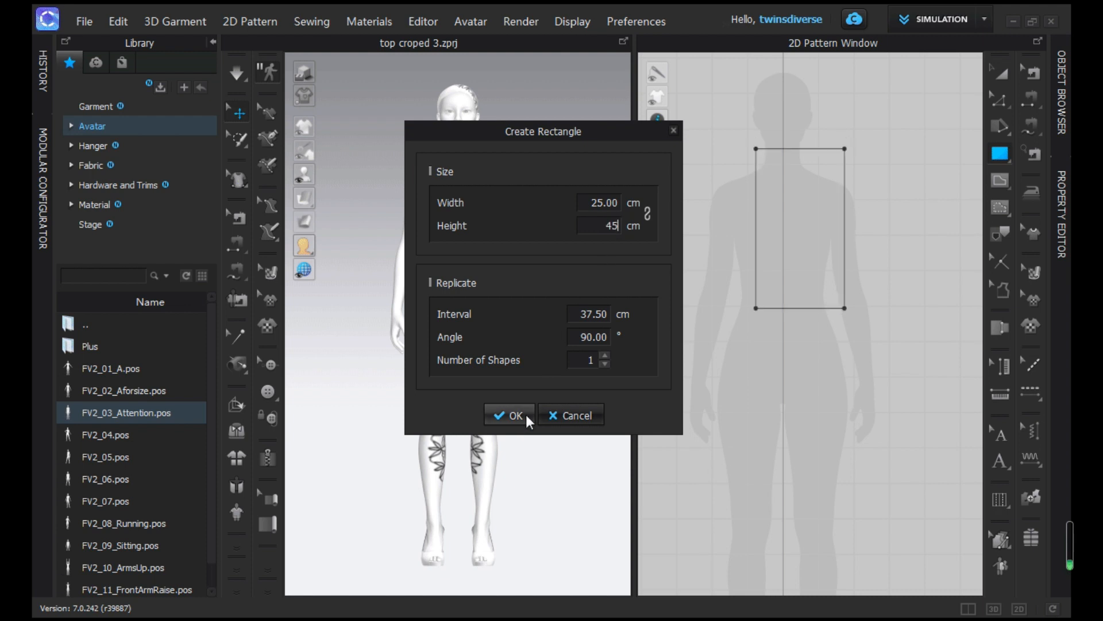
{"action": "left_click", "coordinate": [509, 415]}
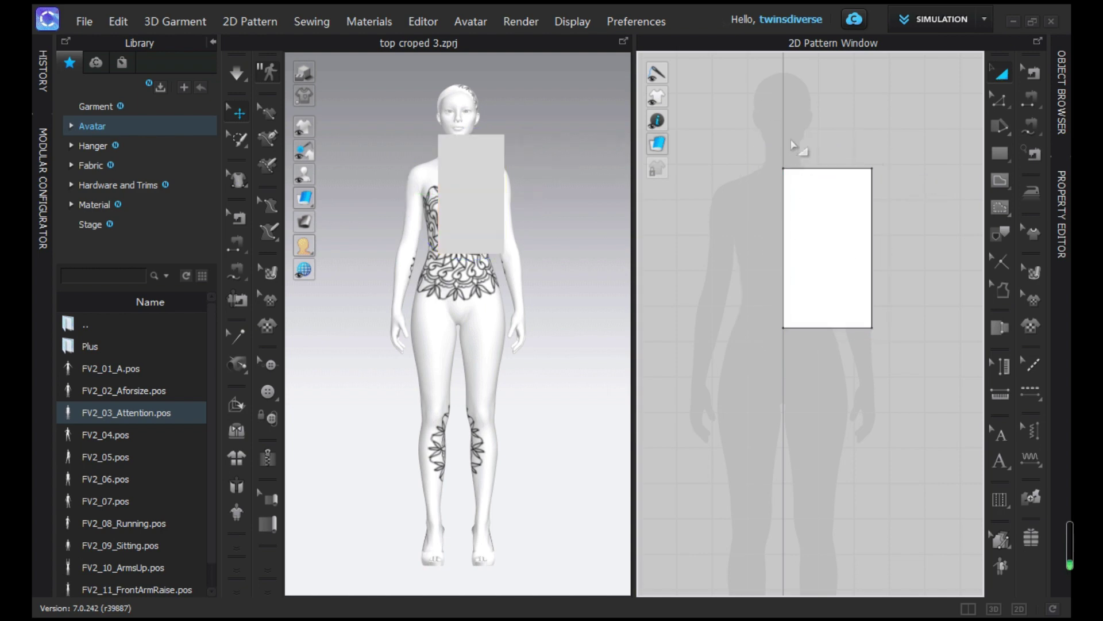
{"action": "mouse_move", "coordinate": [1003, 103]}
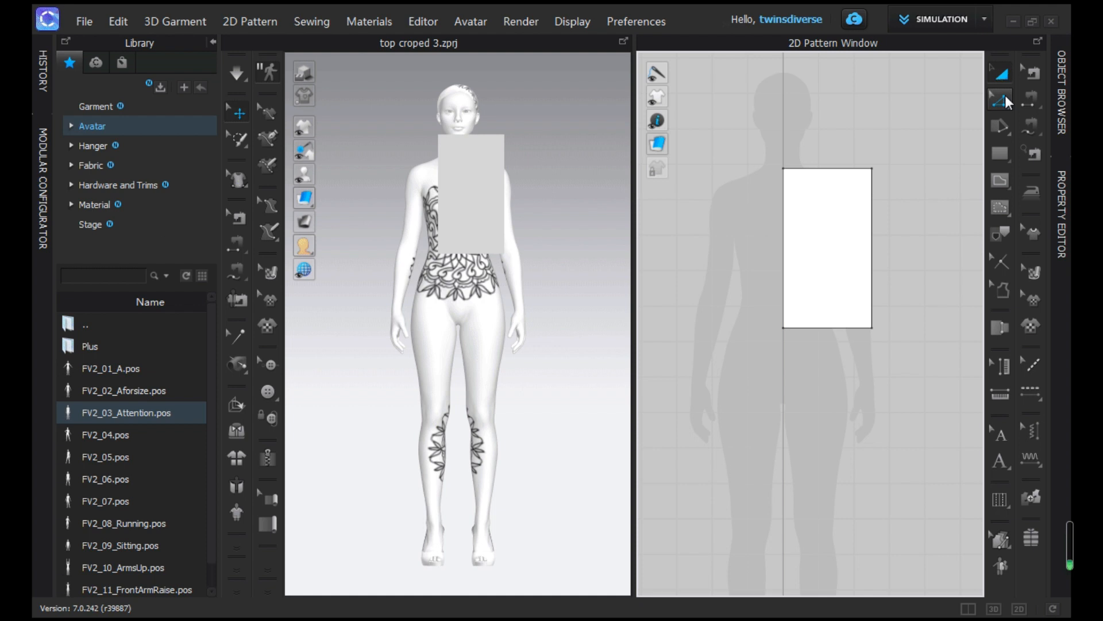
Switch to the Add Point/Divide Line tool and target the rectangle's left edge near the top.
{"action": "left_click", "coordinate": [998, 100]}
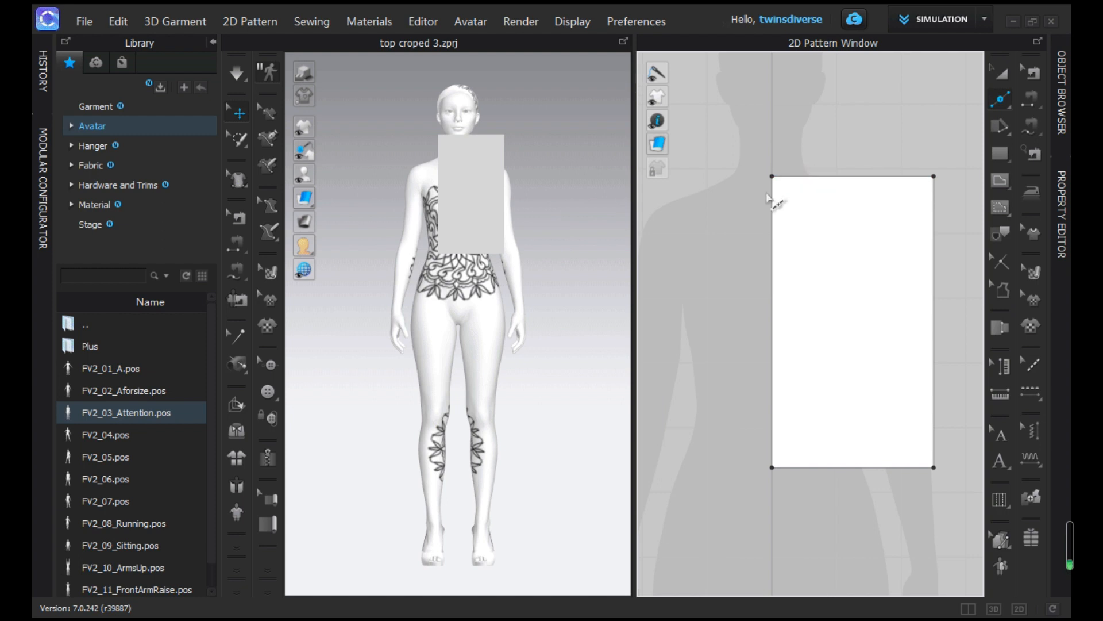
{"action": "mouse_move", "coordinate": [696, 202]}
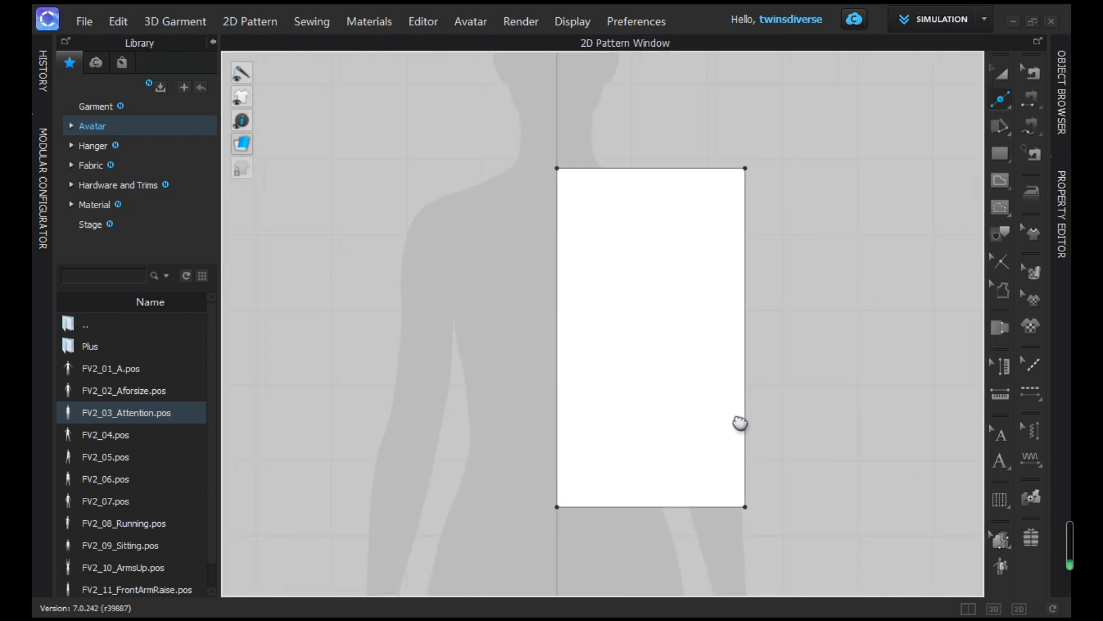
{"action": "mouse_move", "coordinate": [553, 203]}
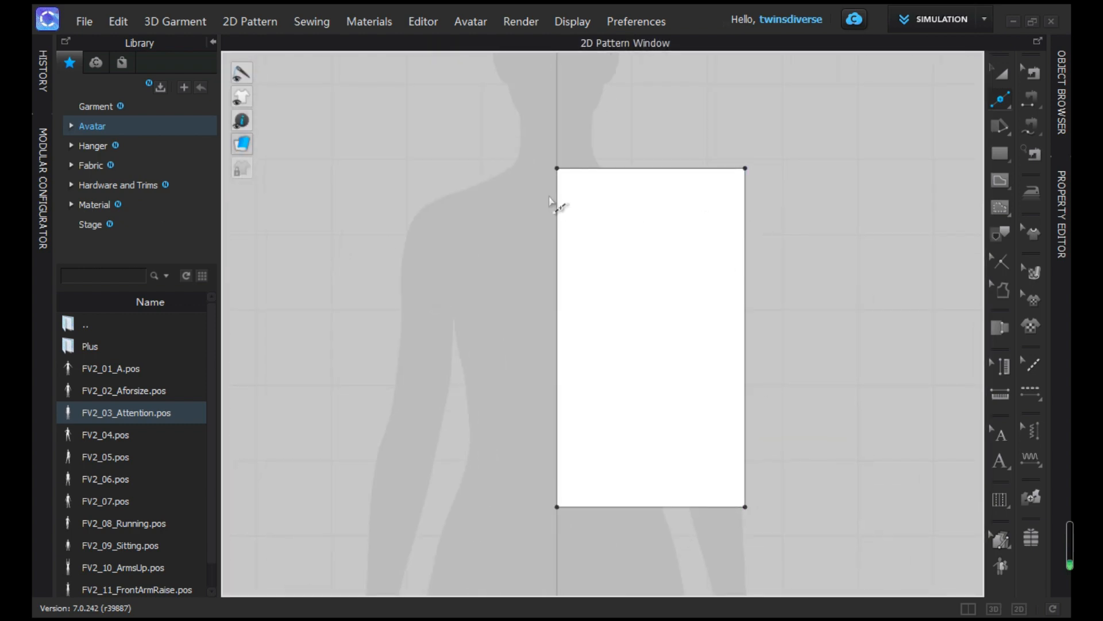
{"action": "left_click", "coordinate": [557, 197]}
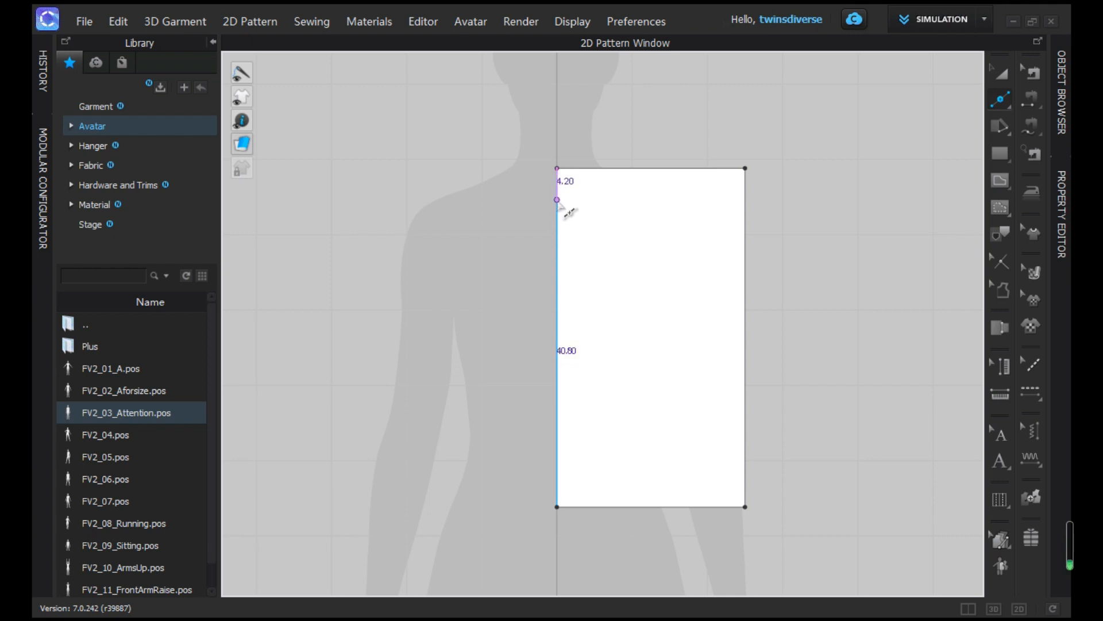
Split the left edge and the top edge each 9 cm from the top-left corner.
{"action": "left_click", "coordinate": [556, 202]}
{"action": "type", "text": "9"}
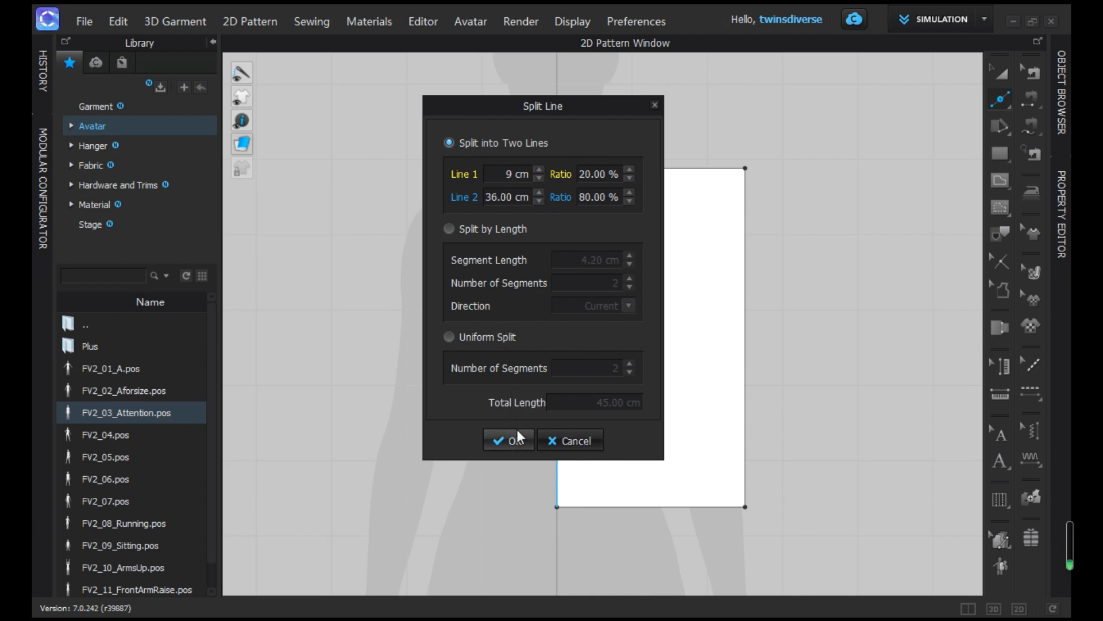
{"action": "left_click", "coordinate": [506, 440]}
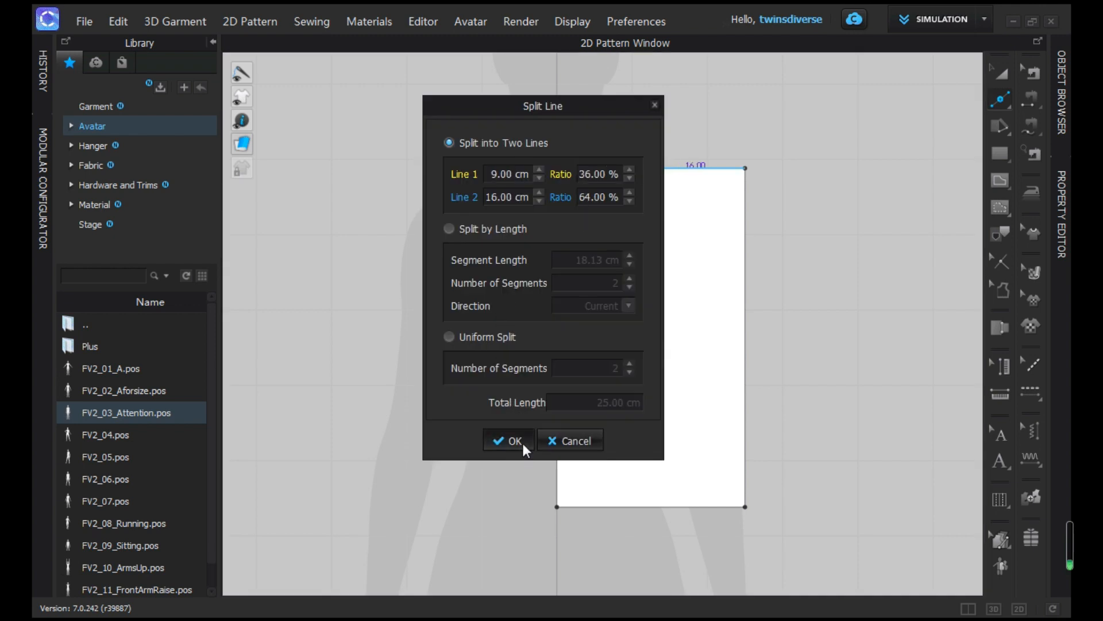
{"action": "left_click", "coordinate": [508, 440]}
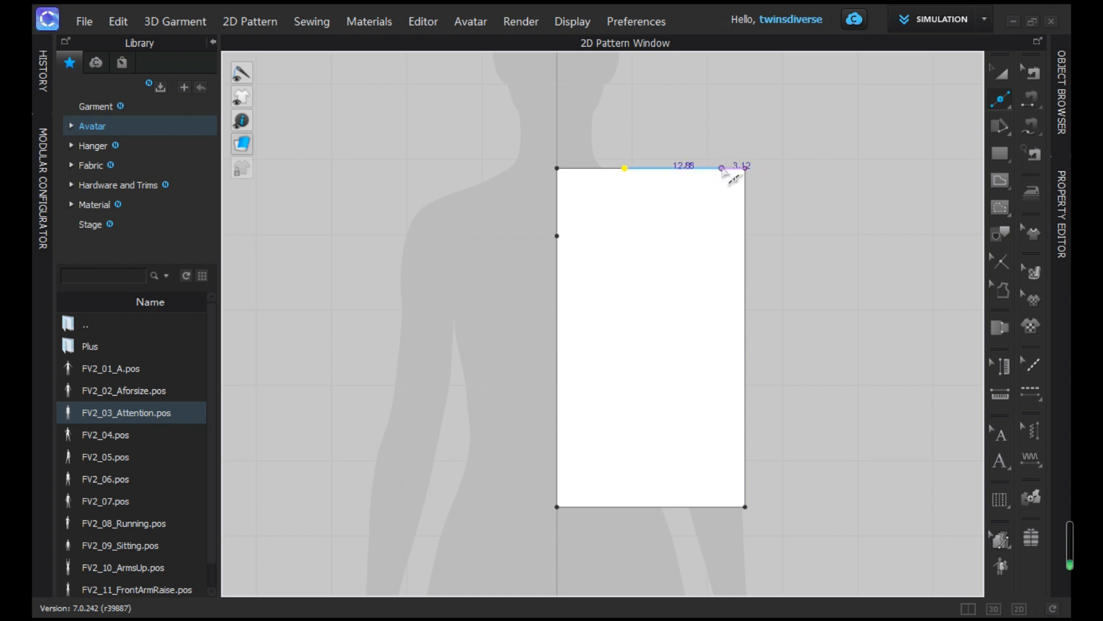
Add a point 4.5 cm along the top edge and split the right edge at 22 cm.
{"action": "left_click", "coordinate": [722, 169]}
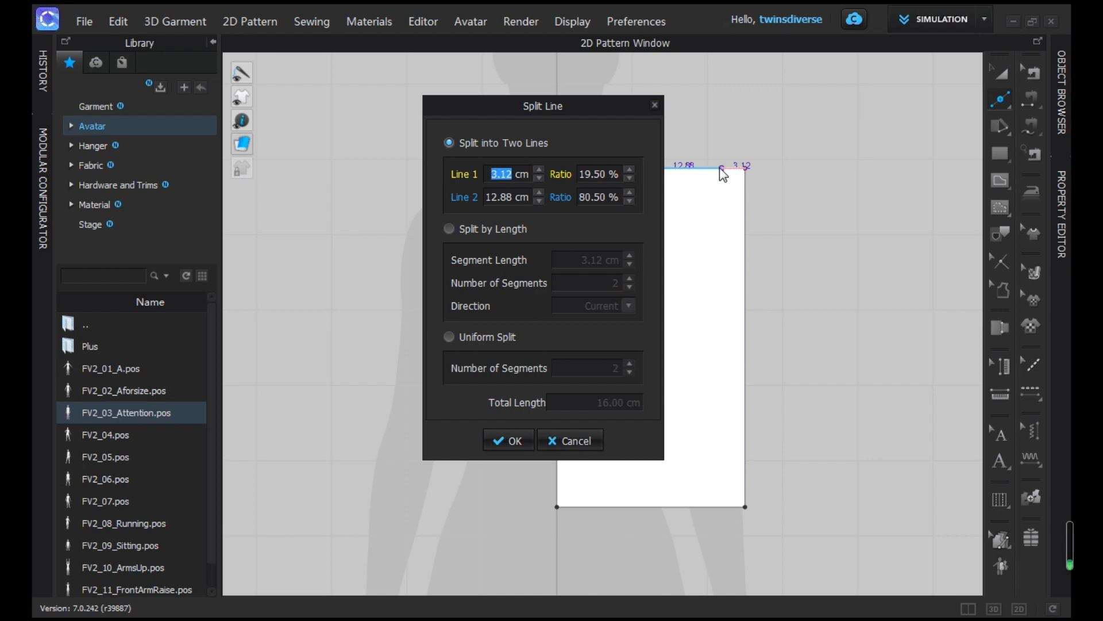
{"action": "type", "text": "4."}
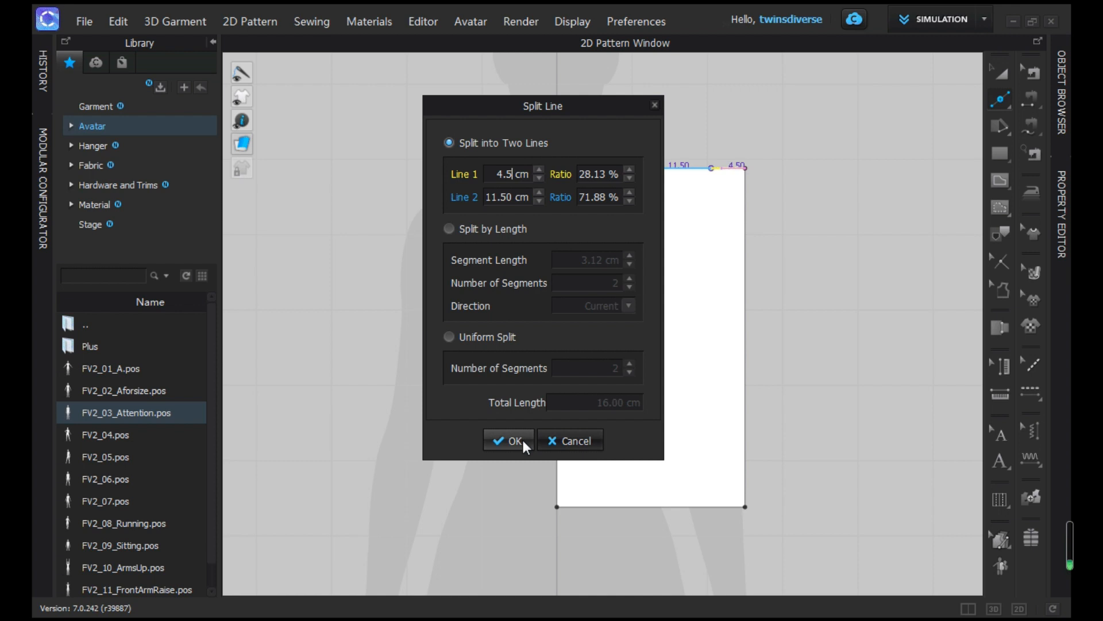
{"action": "left_click", "coordinate": [508, 440]}
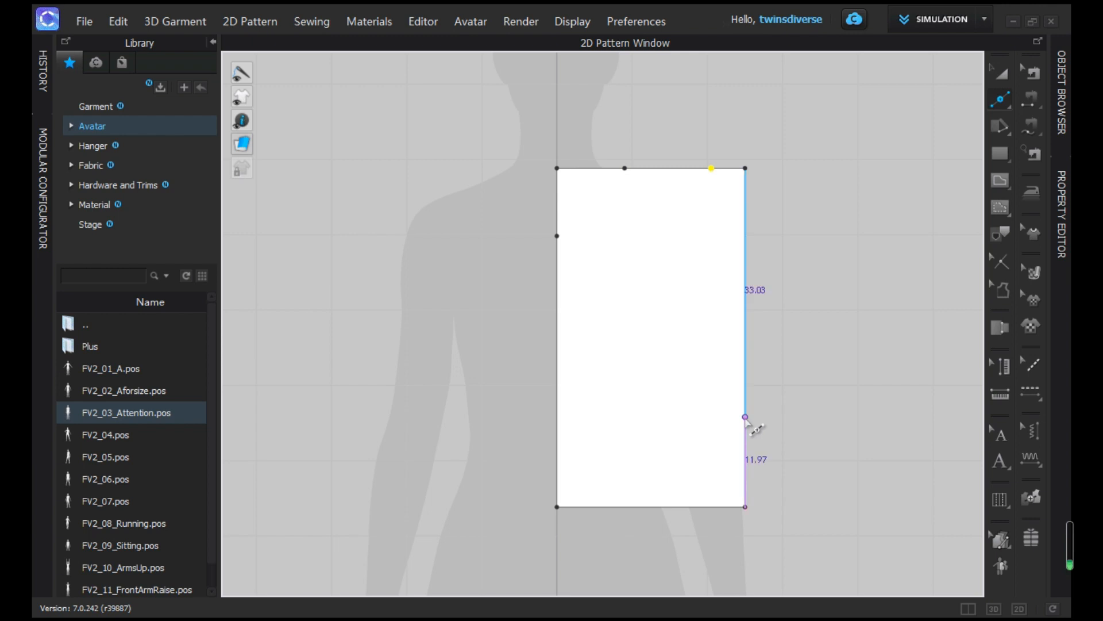
{"action": "left_click", "coordinate": [745, 417]}
{"action": "type", "text": "22"}
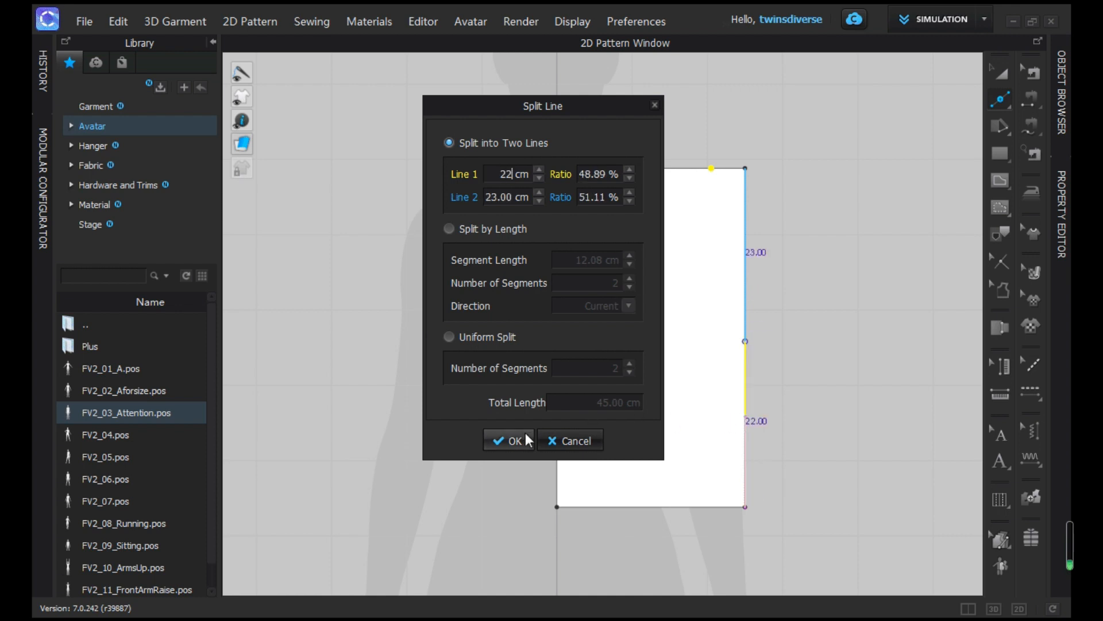
{"action": "left_click", "coordinate": [508, 440]}
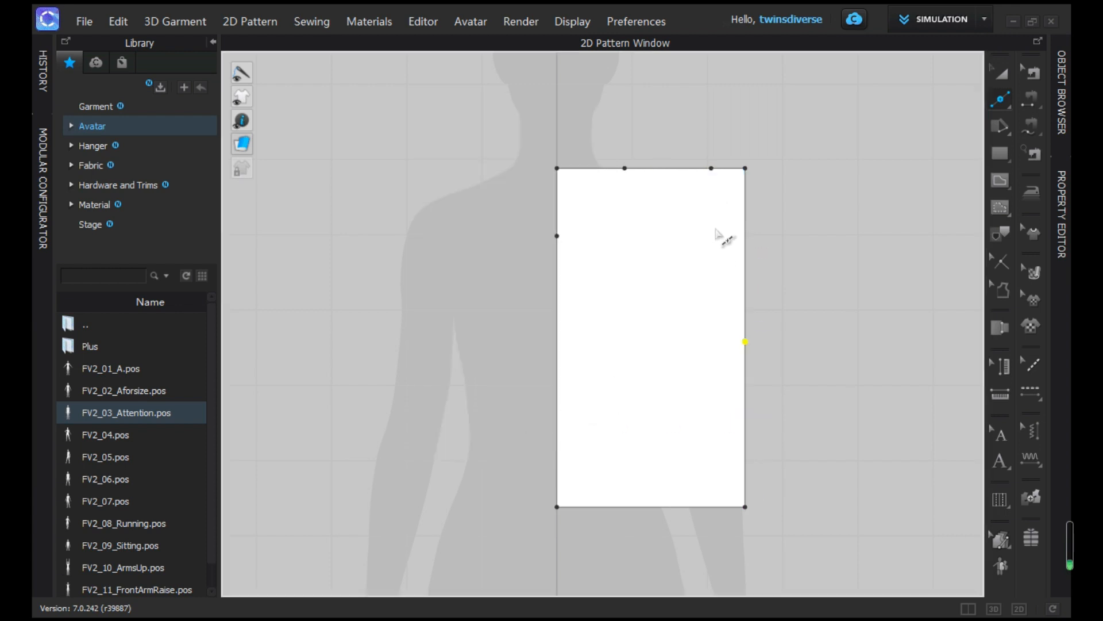
{"action": "mouse_move", "coordinate": [1003, 109]}
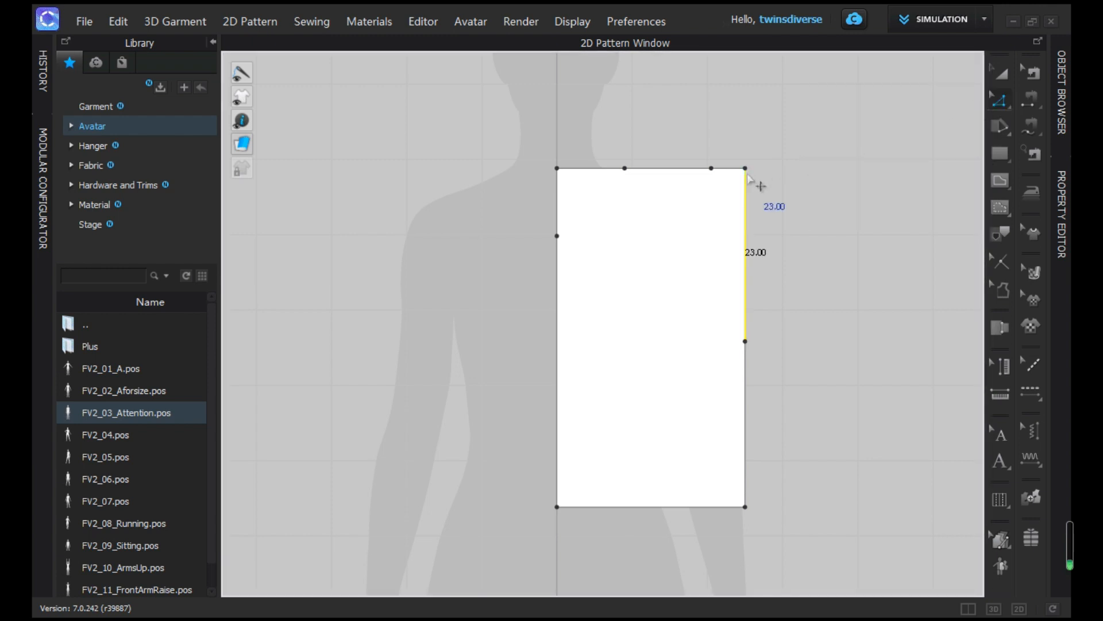
Delete the top corner points so the neckline and side run as diagonals.
{"action": "left_click", "coordinate": [745, 169]}
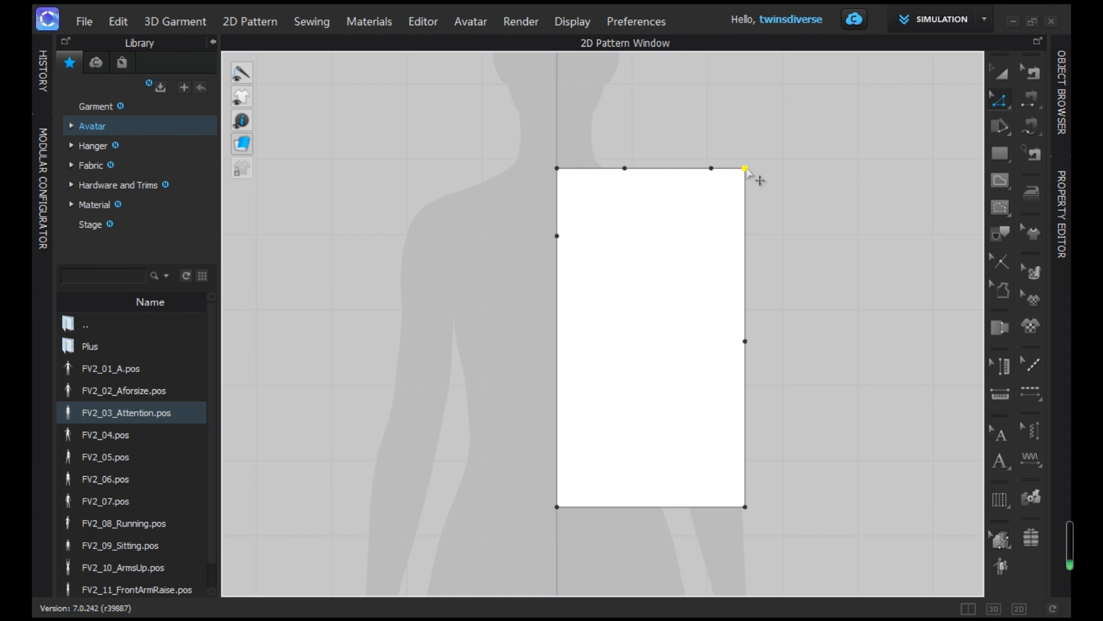
{"action": "right_click", "coordinate": [745, 169]}
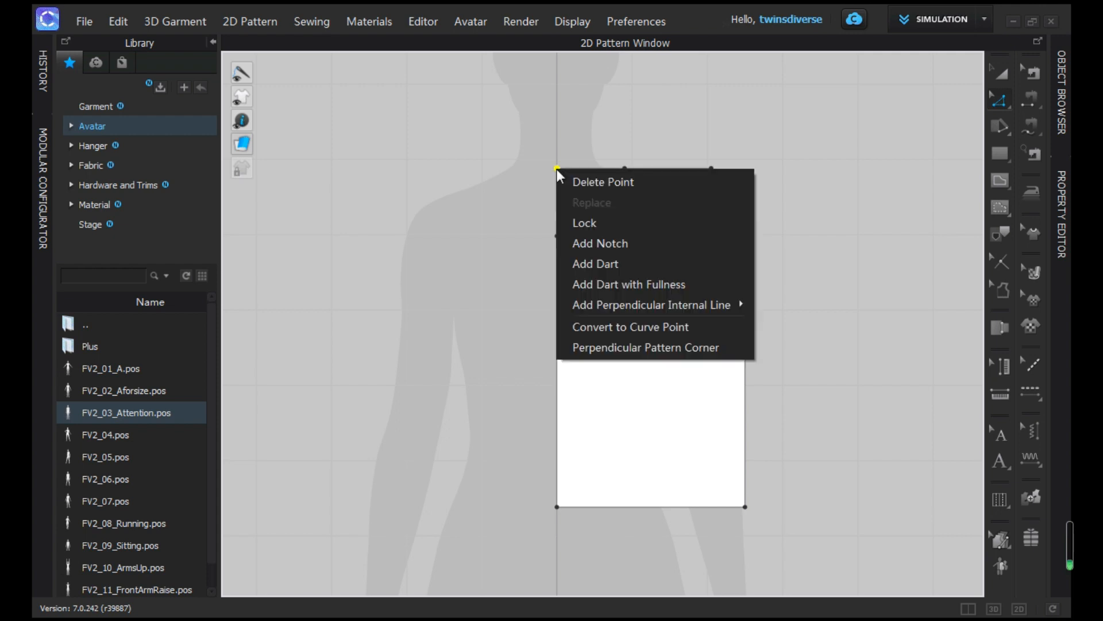
{"action": "left_click", "coordinate": [630, 325]}
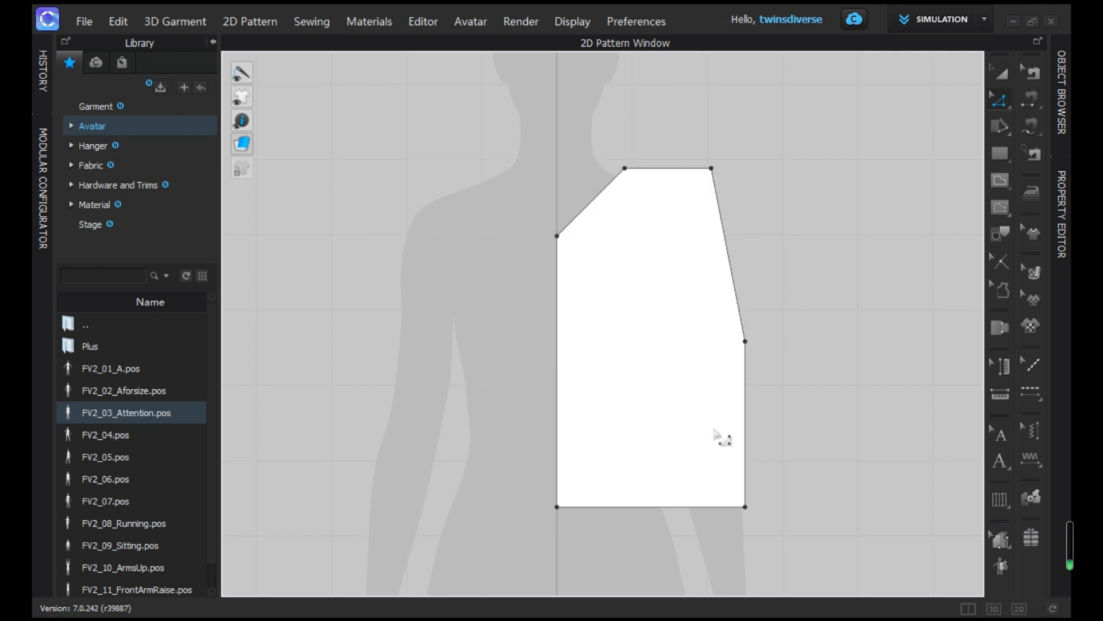
{"action": "mouse_move", "coordinate": [1013, 99]}
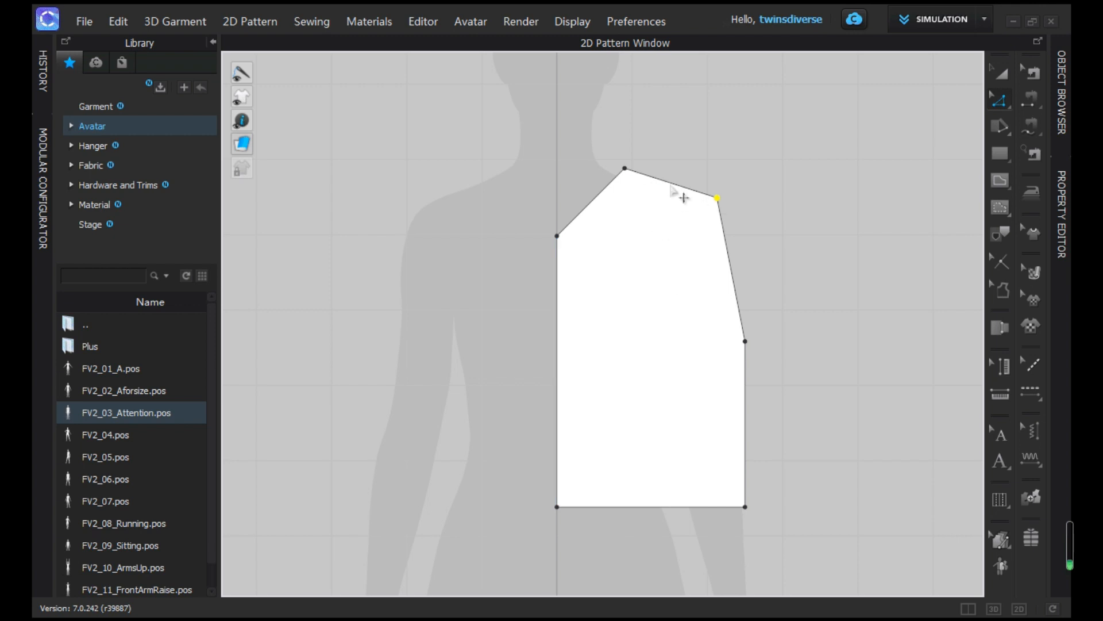
{"action": "mouse_move", "coordinate": [682, 217]}
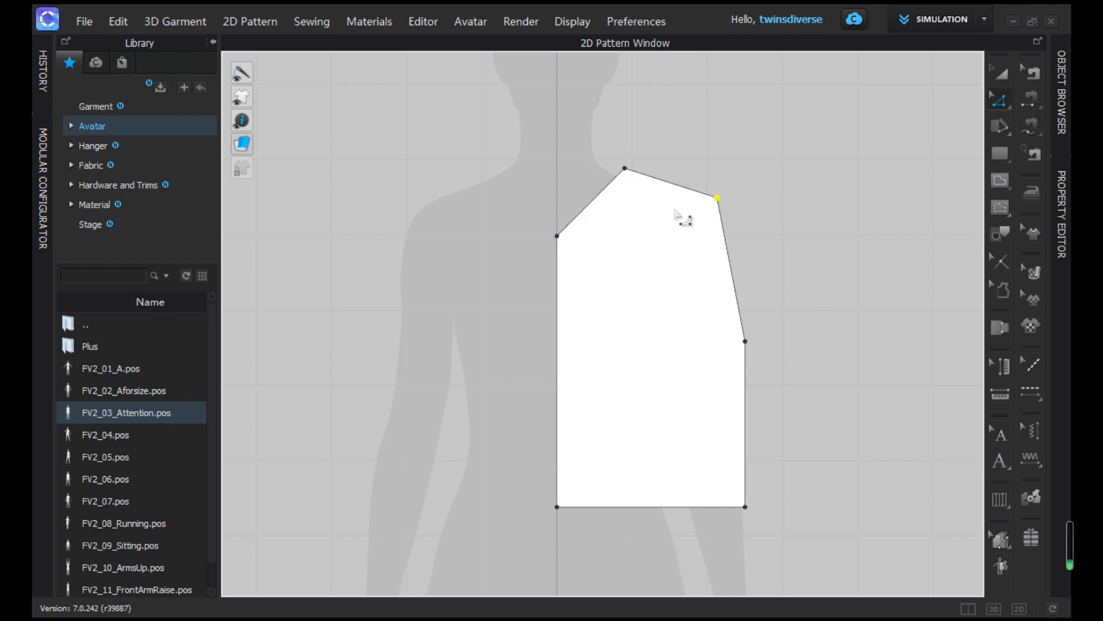
{"action": "mouse_move", "coordinate": [763, 215]}
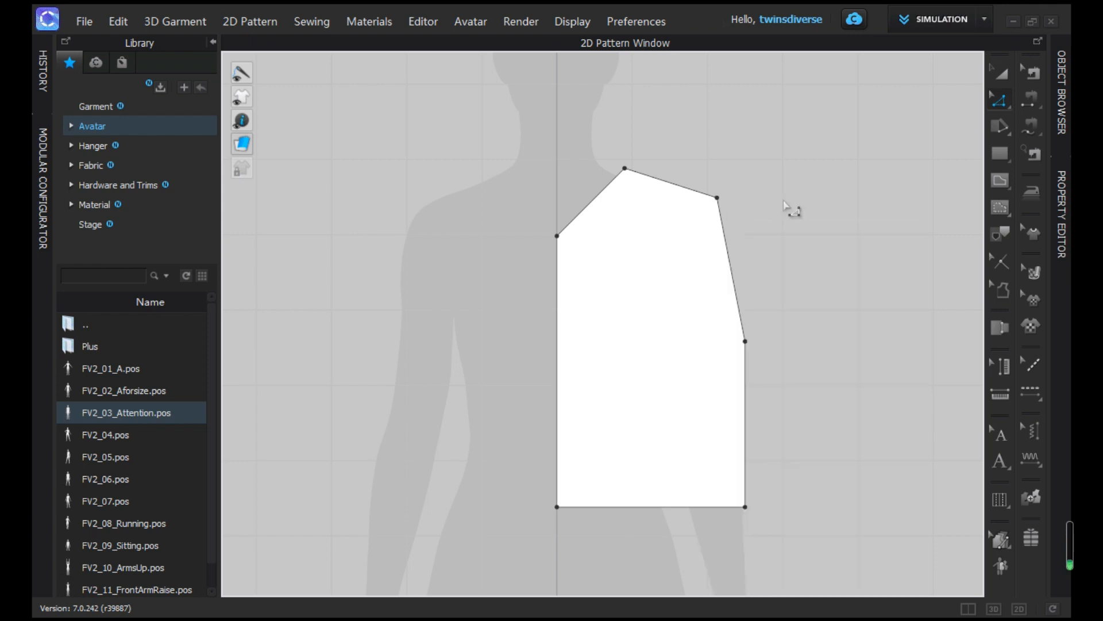
Switch to Edit Curve Point (V) to bend the diagonal neckline into a curve.
{"action": "left_click", "coordinate": [999, 99]}
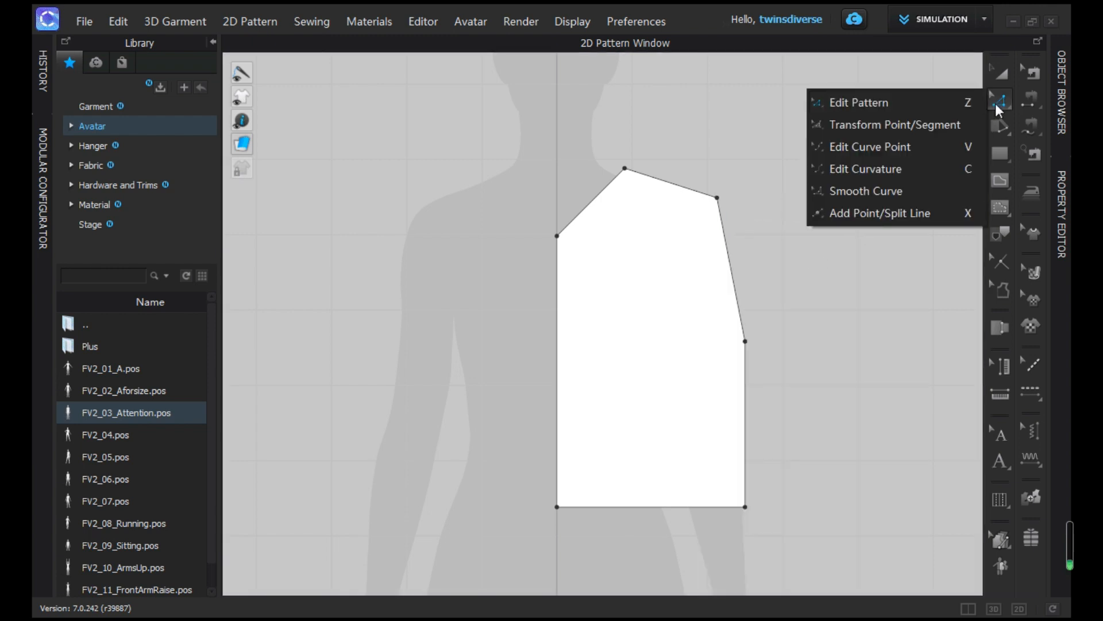
{"action": "mouse_move", "coordinate": [940, 146]}
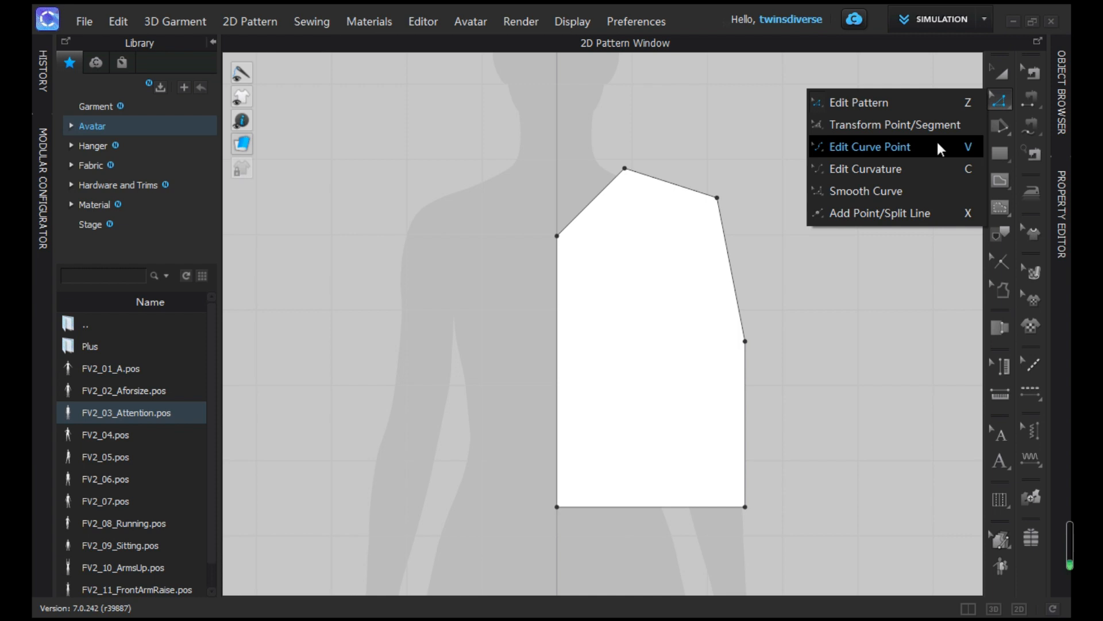
{"action": "left_click", "coordinate": [870, 146]}
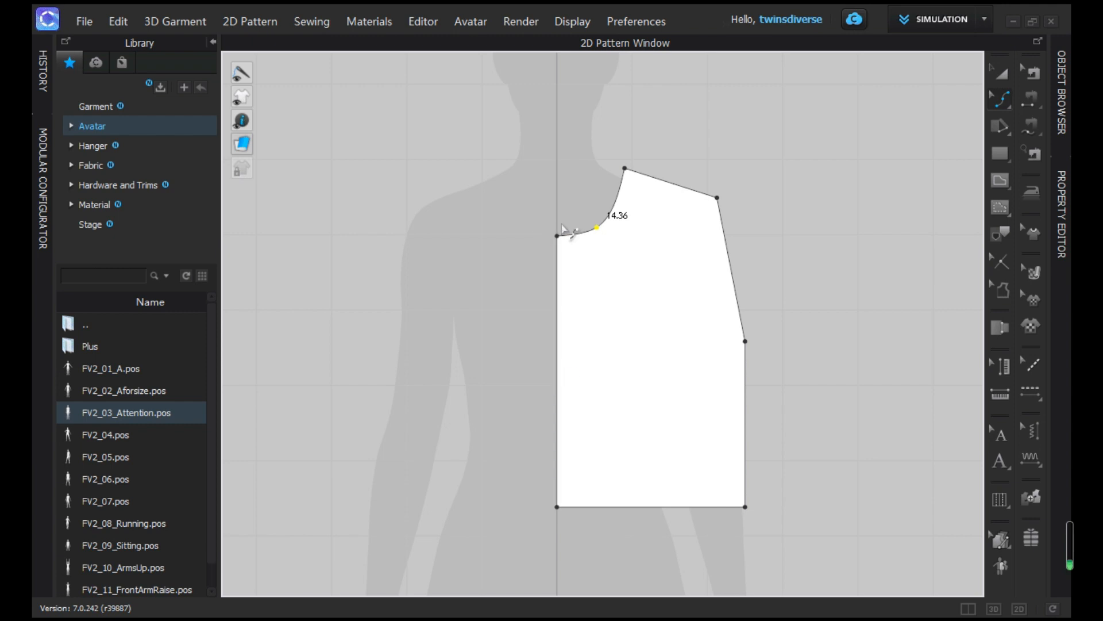
{"action": "mouse_move", "coordinate": [655, 161]}
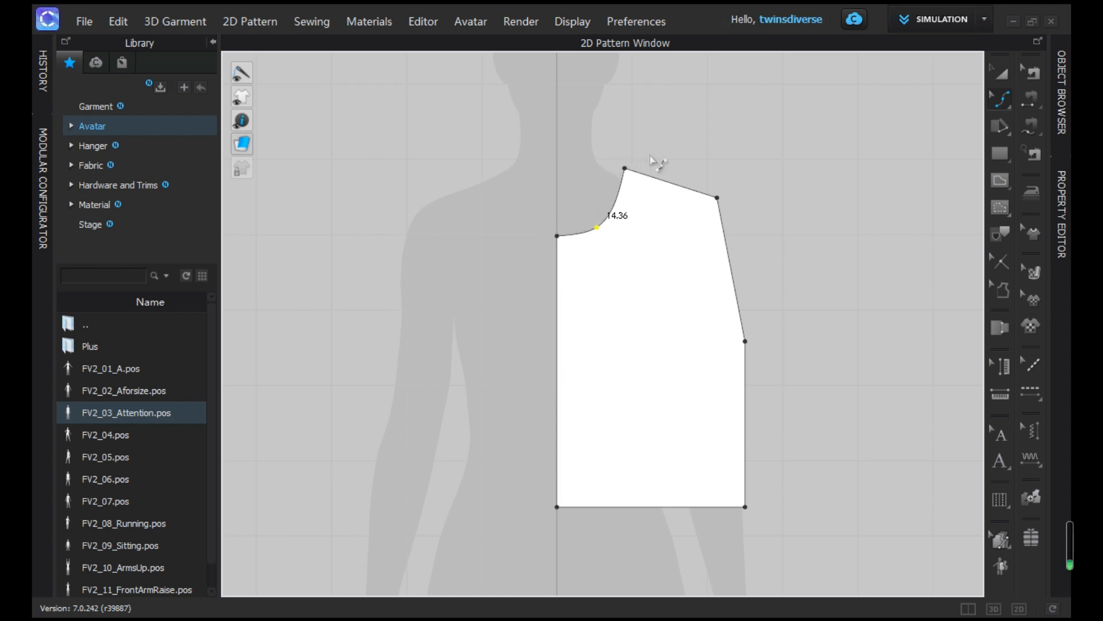